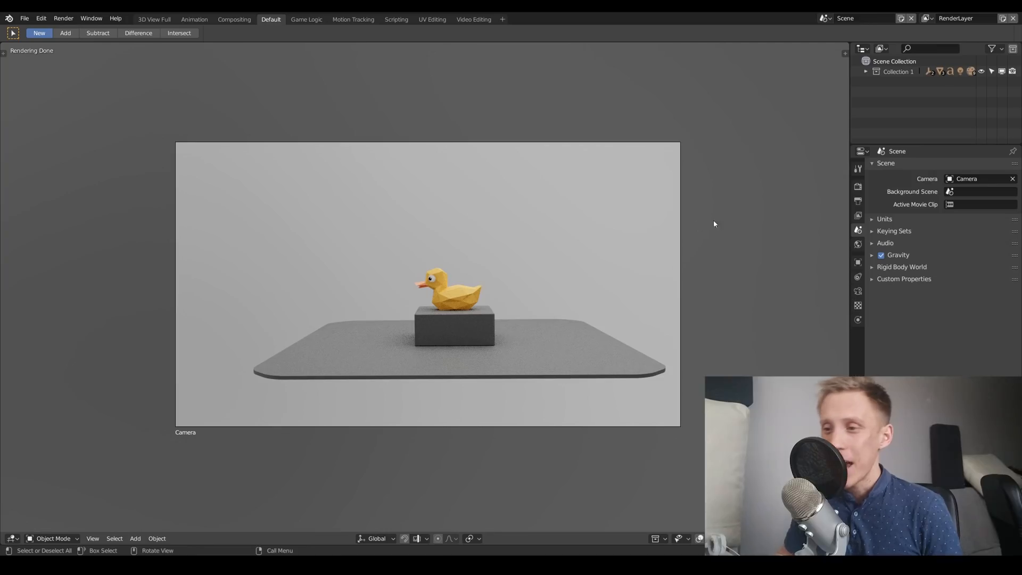
Step: Preview Camera.001 and Camera.003, then set Camera.005 as the duck scene's camera
{"action": "left_click", "coordinate": [978, 179]}
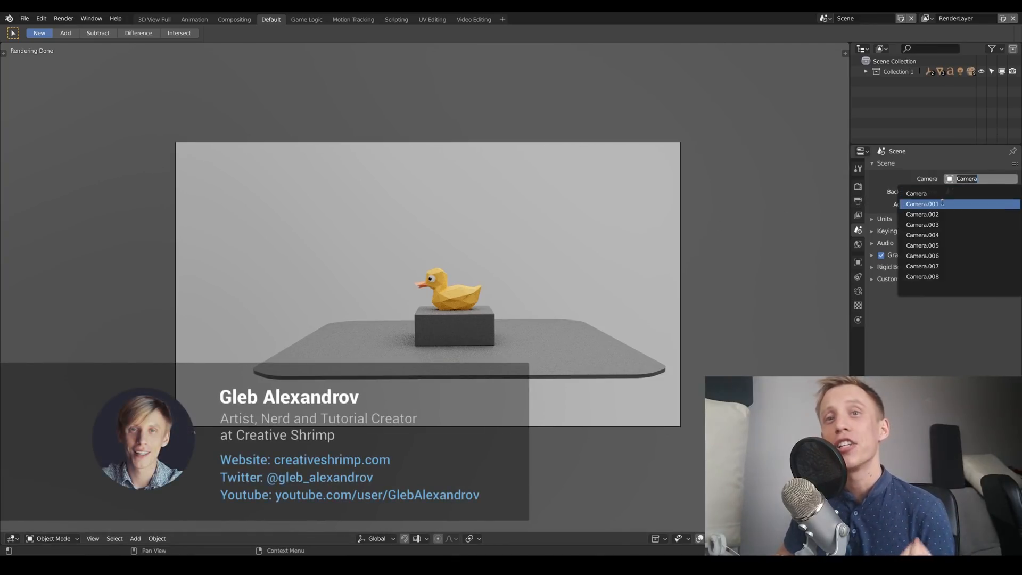
{"action": "left_click", "coordinate": [921, 204]}
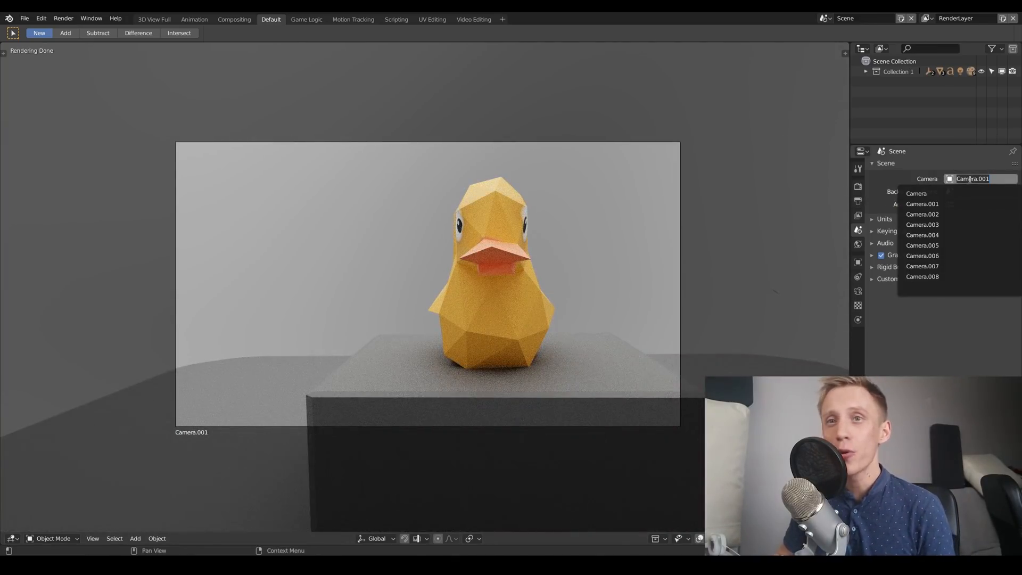
{"action": "left_click", "coordinate": [921, 224]}
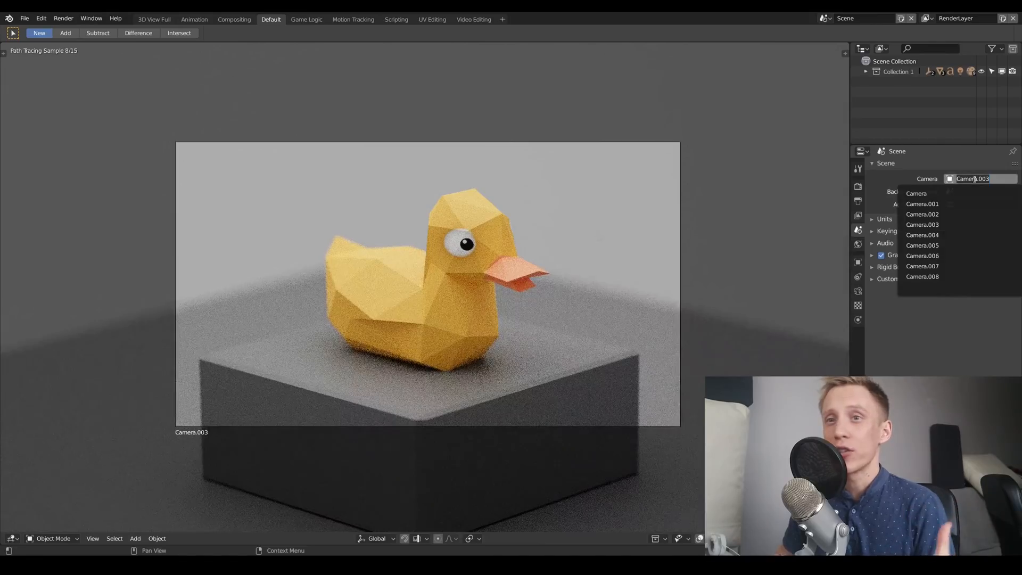
{"action": "left_click", "coordinate": [922, 244]}
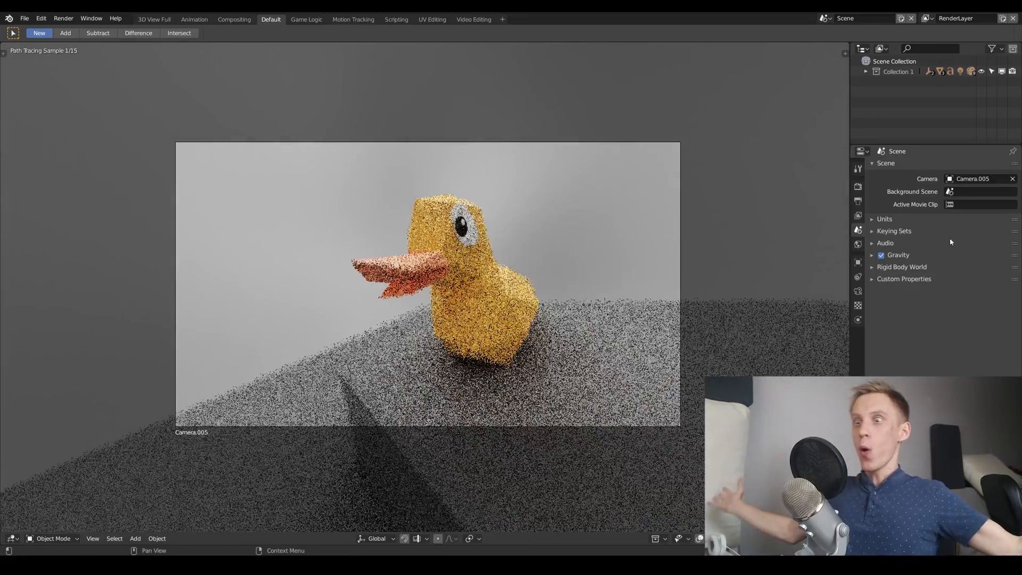
{"action": "left_click", "coordinate": [973, 179]}
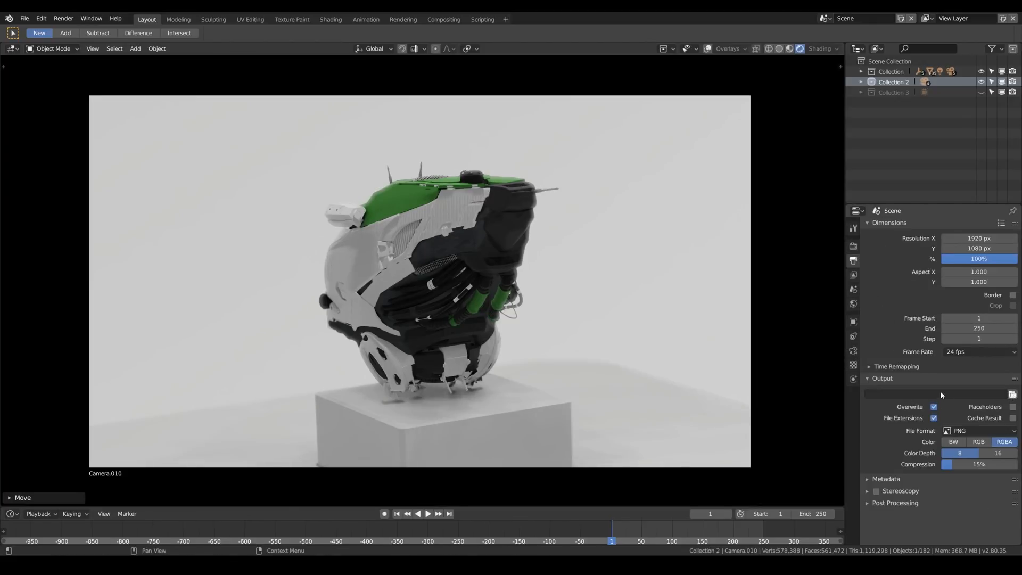
Step: Render Camera.010, save it as camera_01_1.png in renders_01, then render Camera.008
{"action": "left_click", "coordinate": [63, 17]}
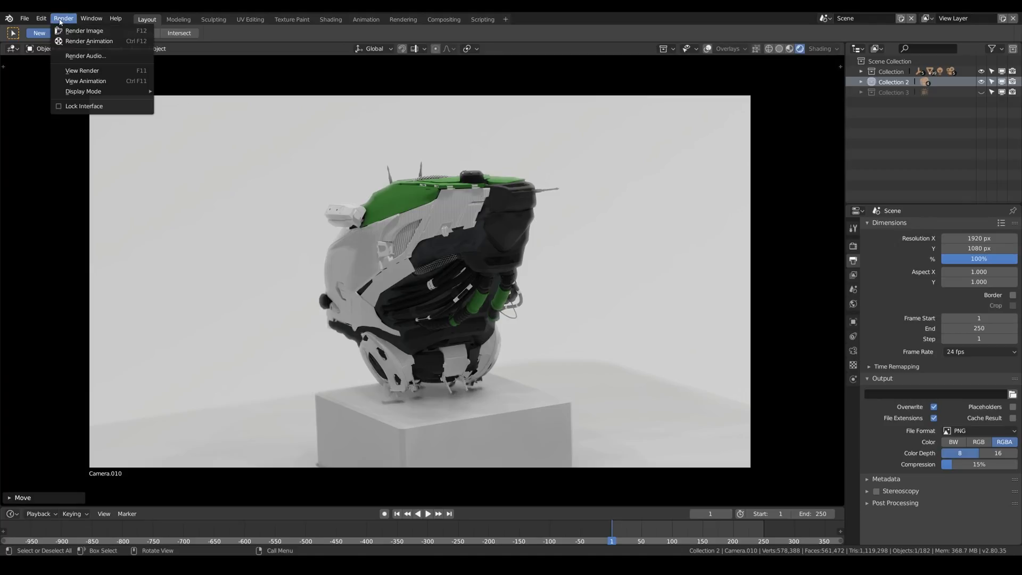
{"action": "left_click", "coordinate": [84, 31]}
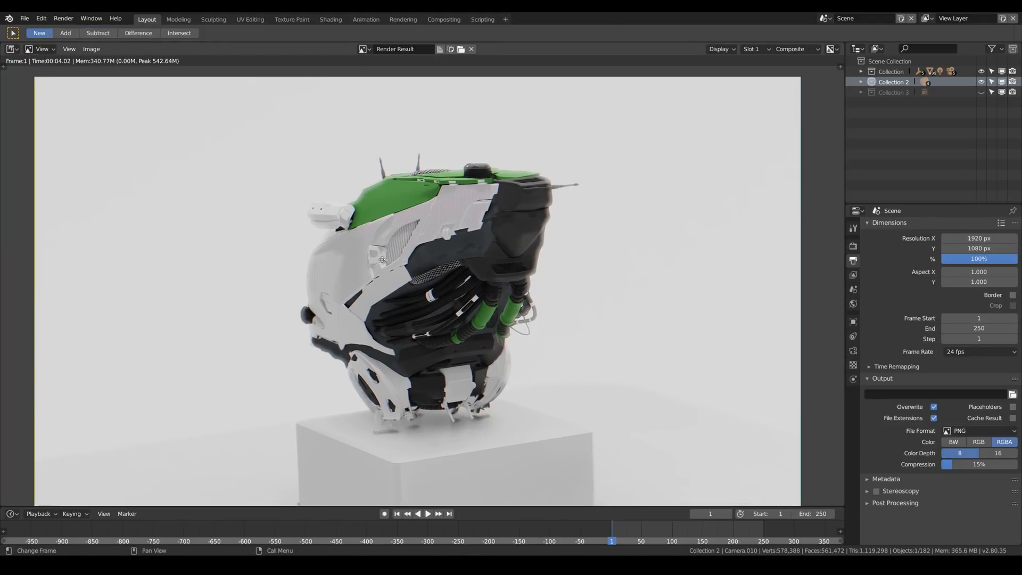
{"action": "left_click", "coordinate": [91, 49]}
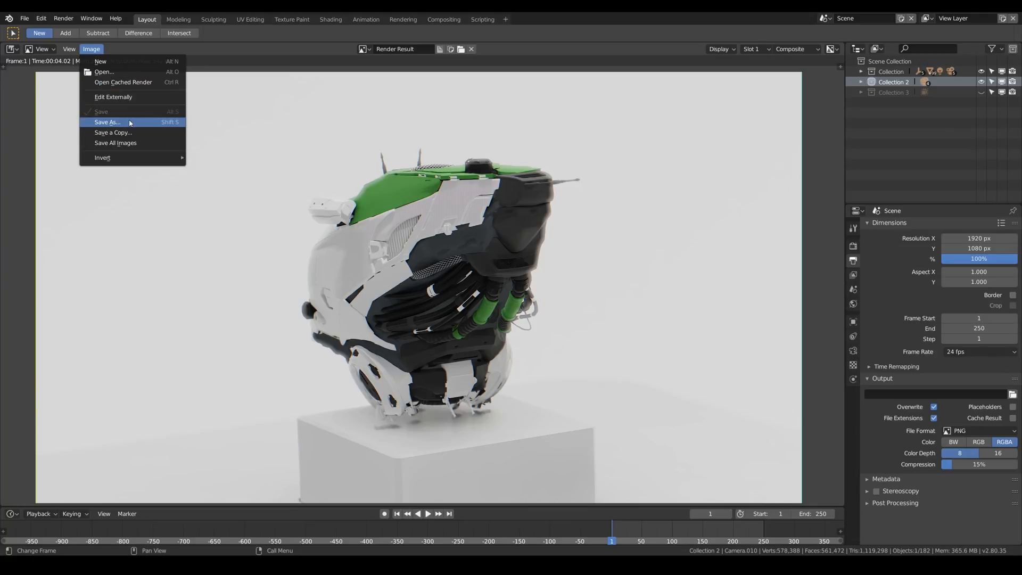
{"action": "left_click", "coordinate": [108, 121]}
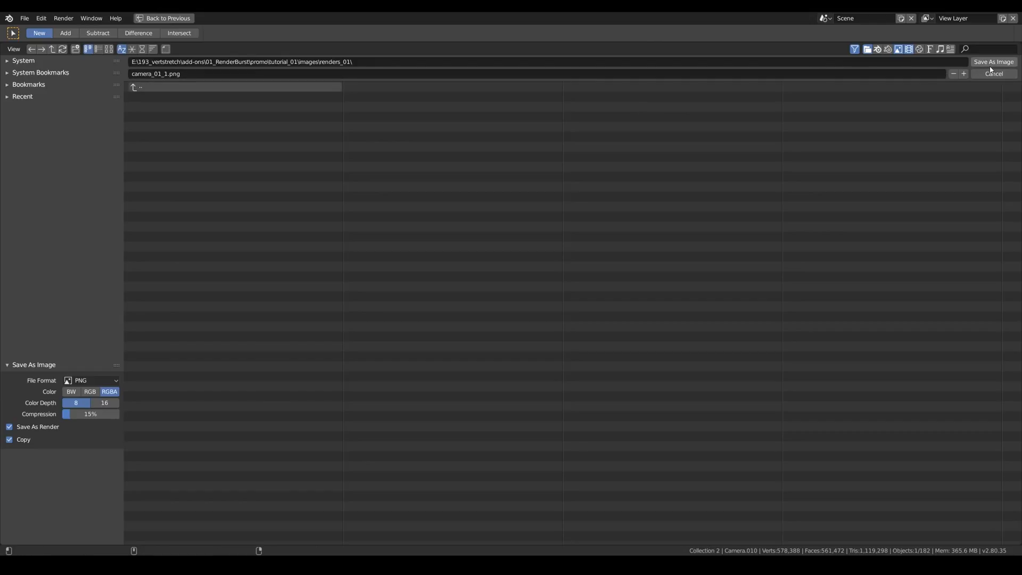
{"action": "left_click", "coordinate": [166, 18]}
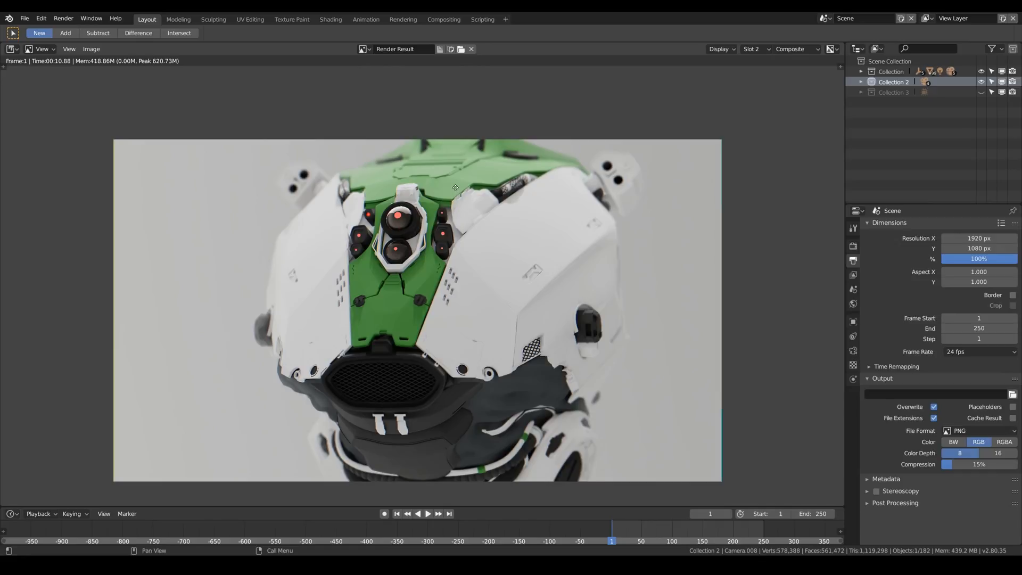
{"action": "left_click", "coordinate": [91, 49]}
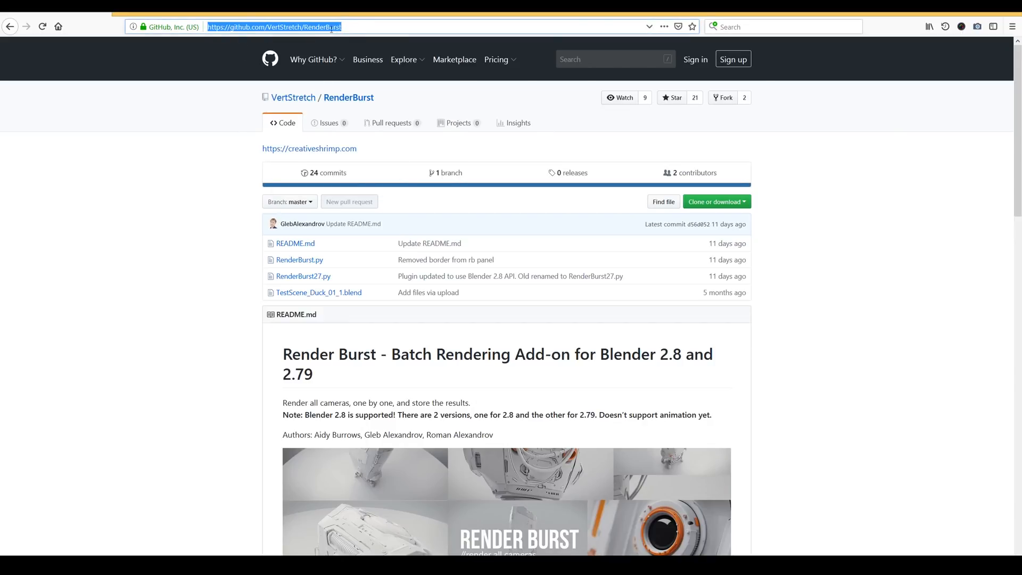
Step: Download the RenderBurst archive with project files and save it into the oO folder
{"action": "scroll", "scroll_direction": "down", "scroll_amount": 3}
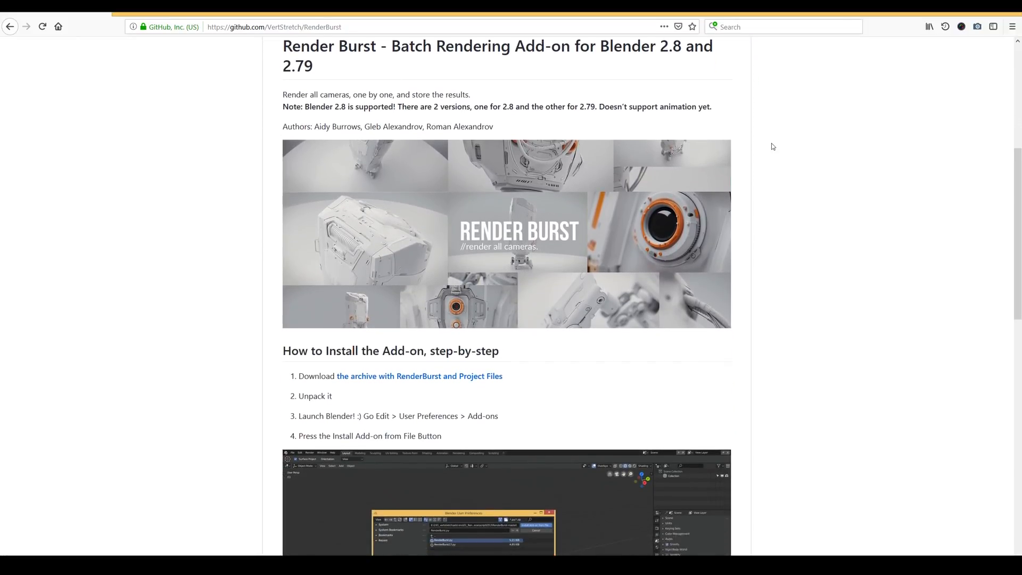
{"action": "scroll", "scroll_direction": "down", "scroll_amount": 3}
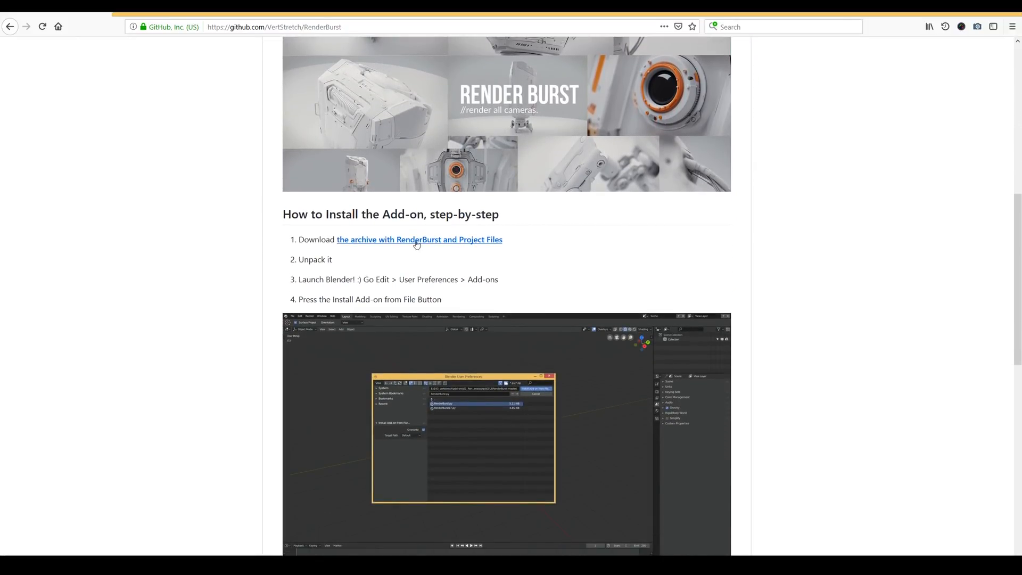
{"action": "left_click", "coordinate": [419, 239]}
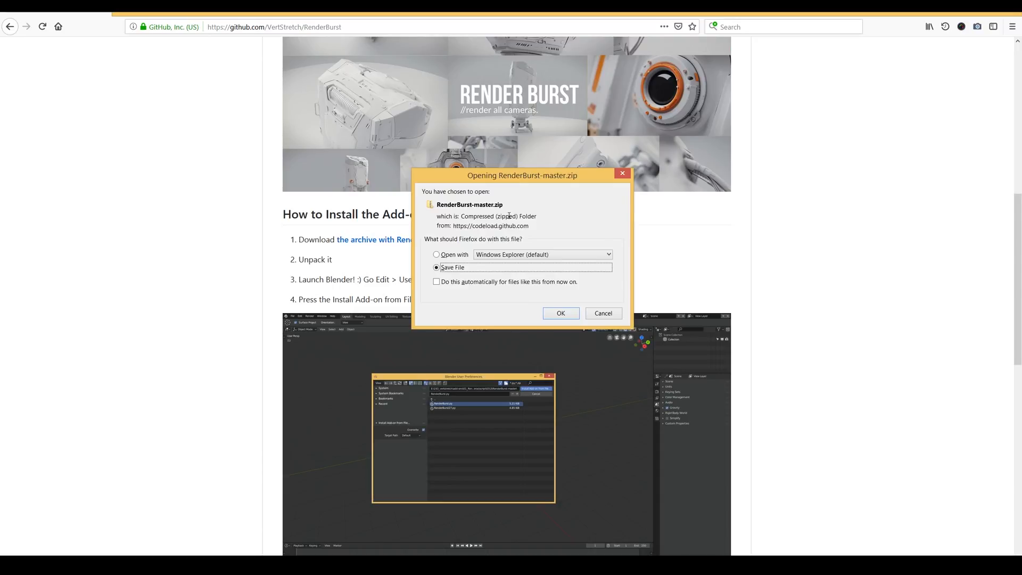
{"action": "left_click", "coordinate": [560, 313]}
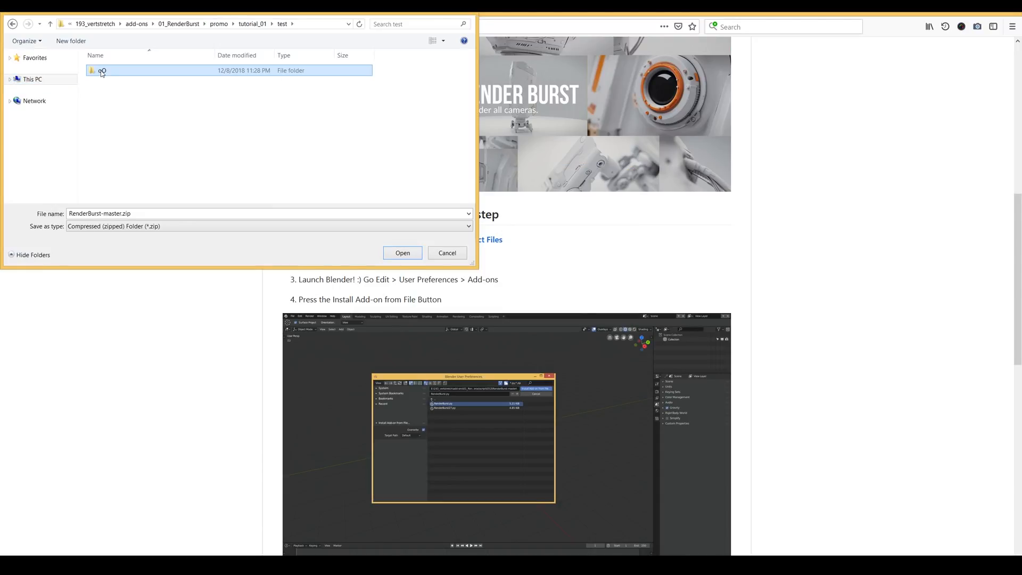
{"action": "double_click", "coordinate": [101, 70]}
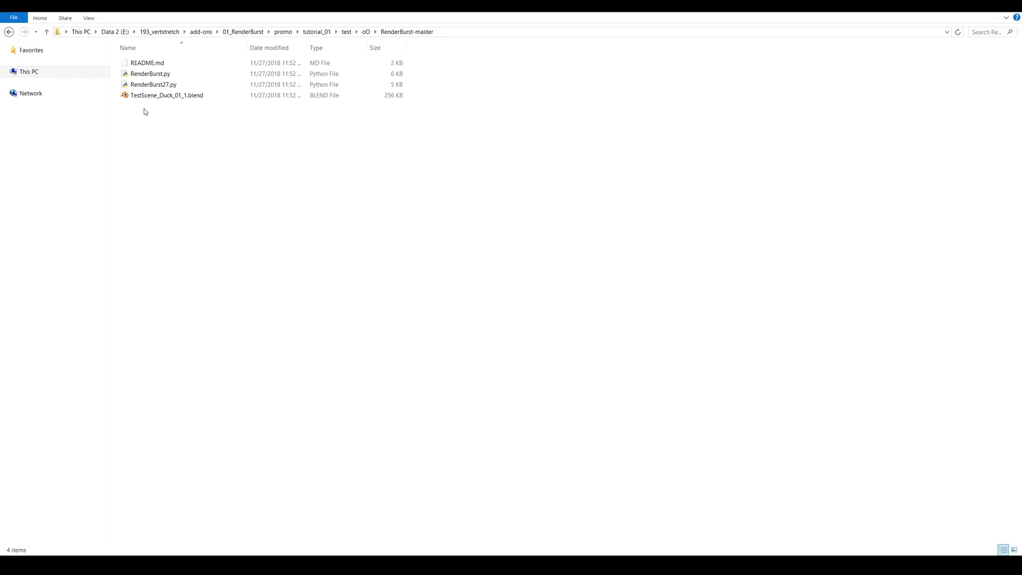
{"action": "left_click", "coordinate": [166, 95]}
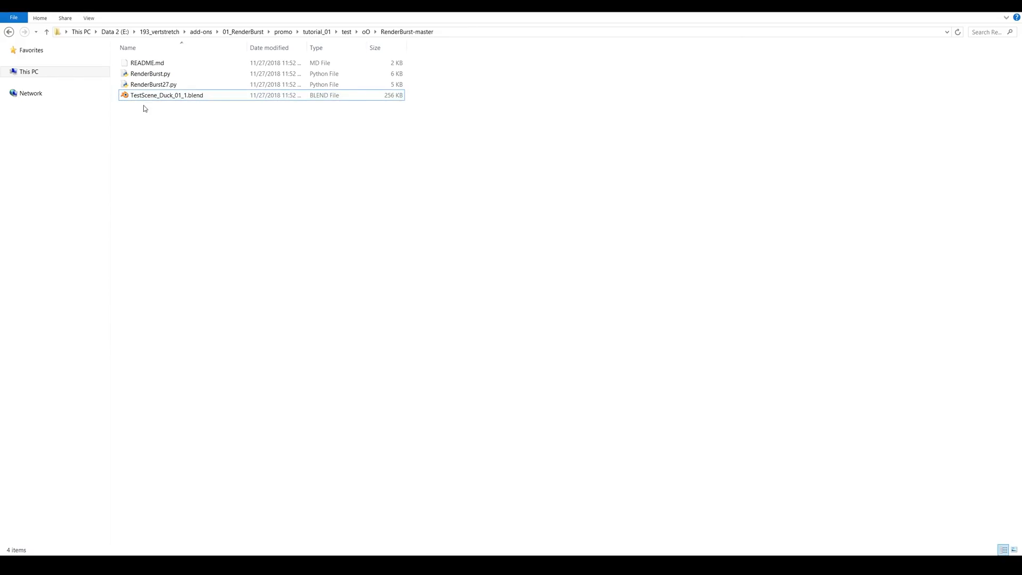
{"action": "left_click", "coordinate": [153, 84]}
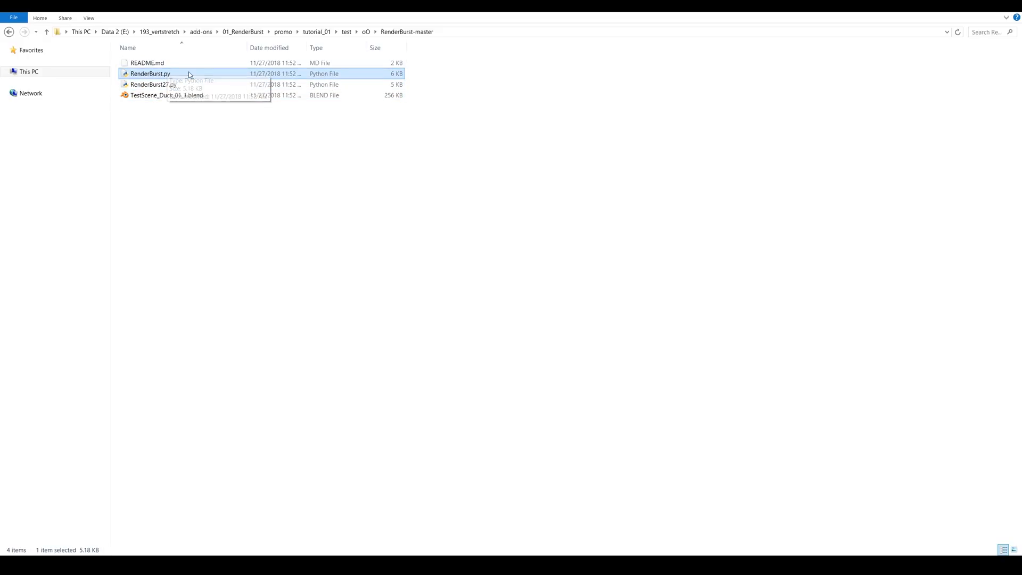
{"action": "mouse_move", "coordinate": [182, 505]}
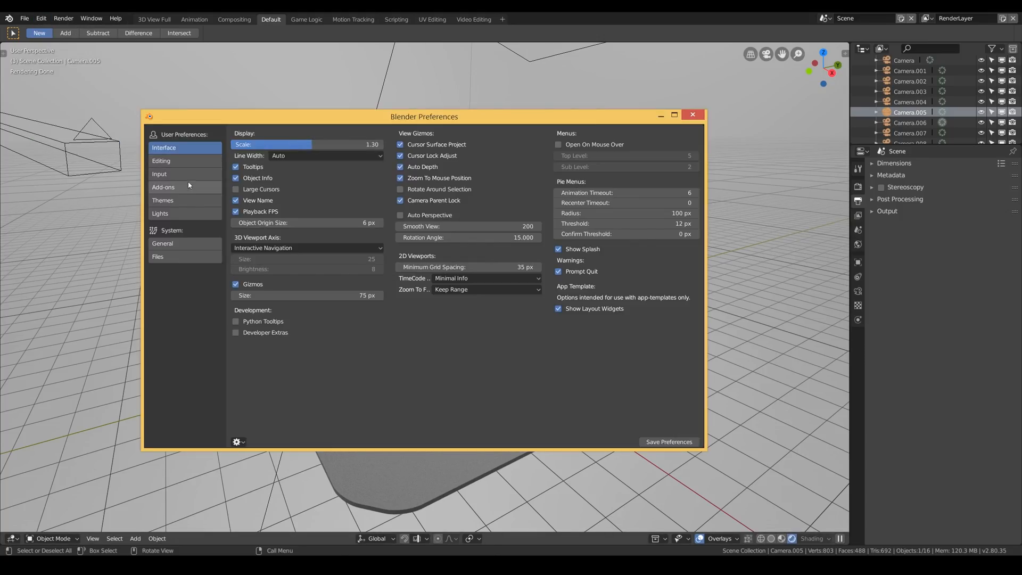
Step: Install RenderBurst.py from the RenderBurst-master folder through Preferences > Add-ons
{"action": "left_click", "coordinate": [163, 188]}
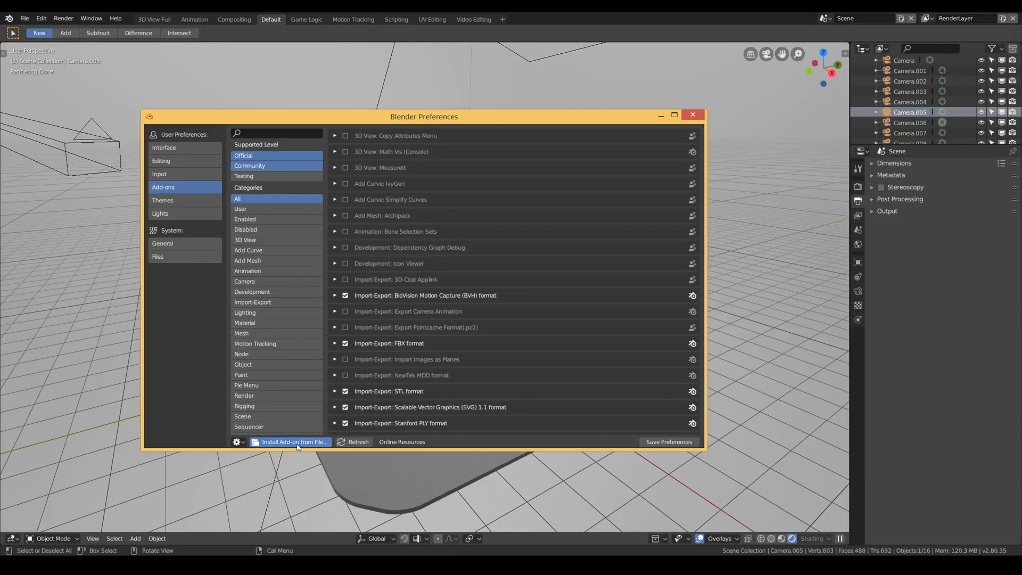
{"action": "left_click", "coordinate": [294, 445]}
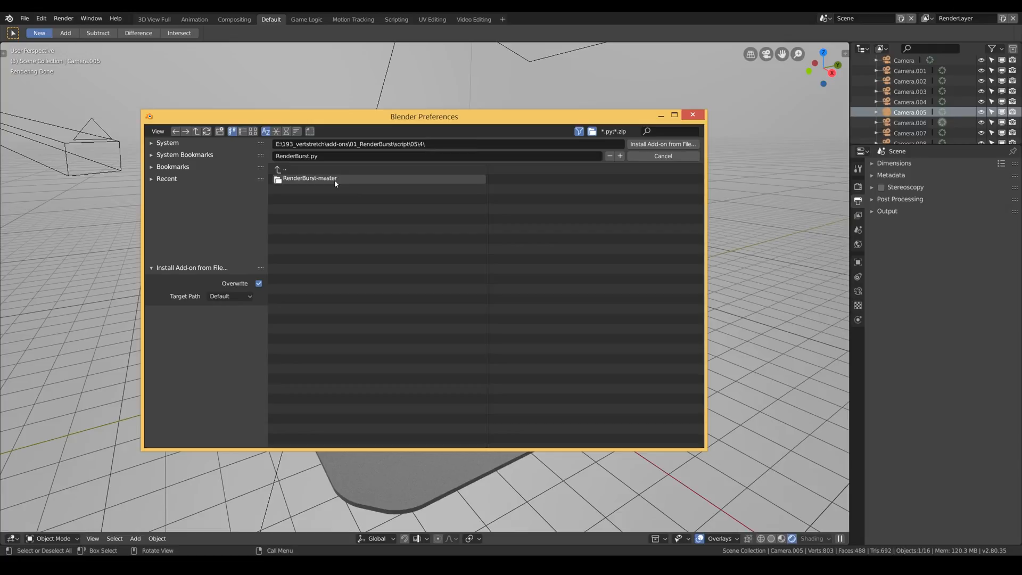
{"action": "double_click", "coordinate": [310, 178]}
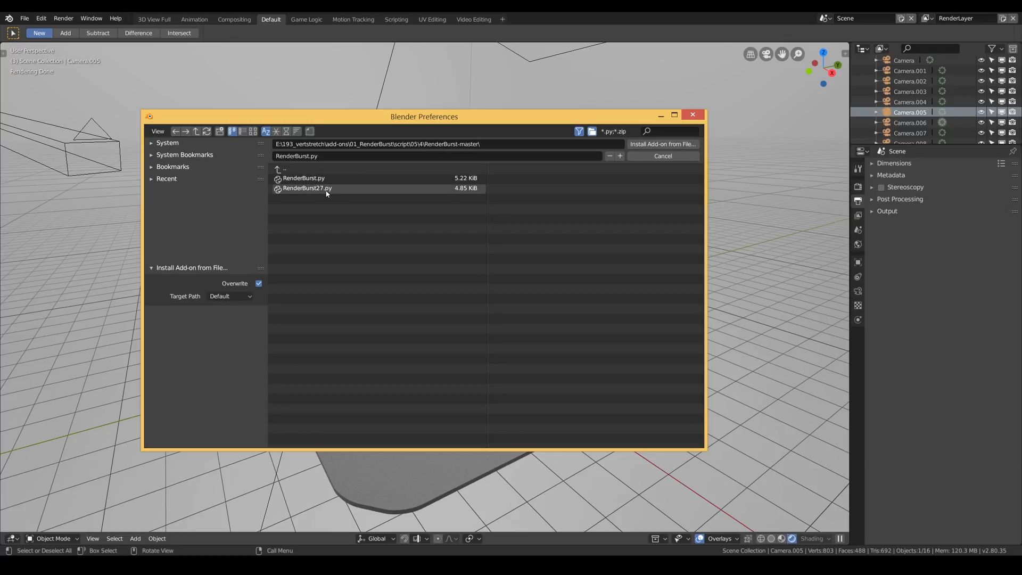
{"action": "left_click", "coordinate": [303, 178]}
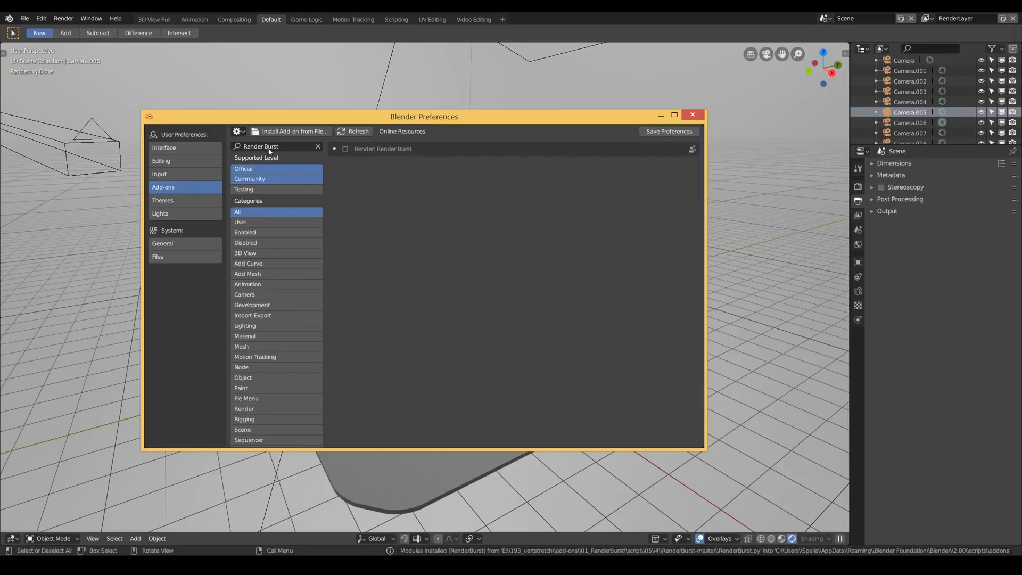
Step: Filter add-ons by 'render', enable Render: Render Burst, and save preferences
{"action": "key", "text": "Backspace"}
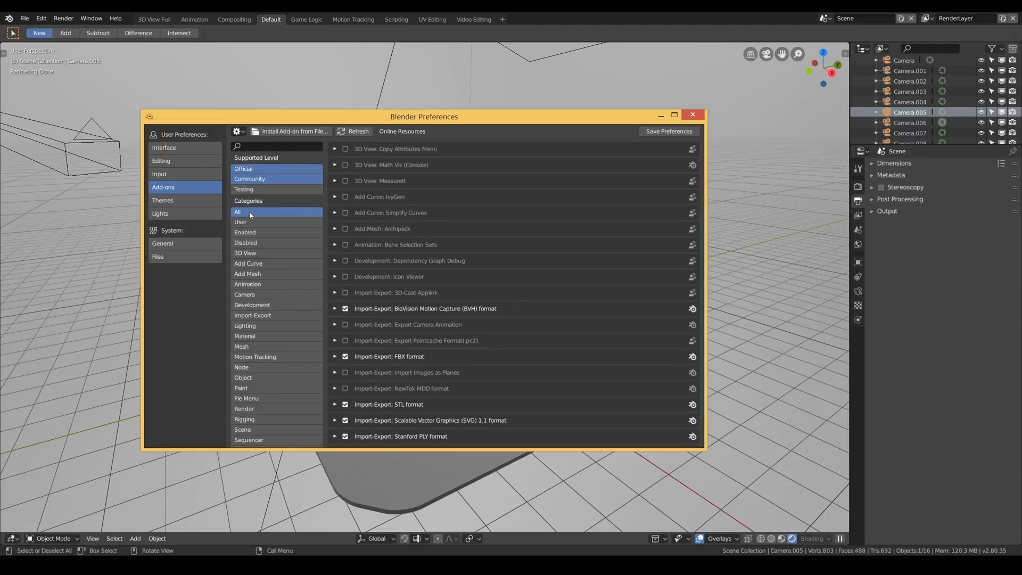
{"action": "type", "text": "render"}
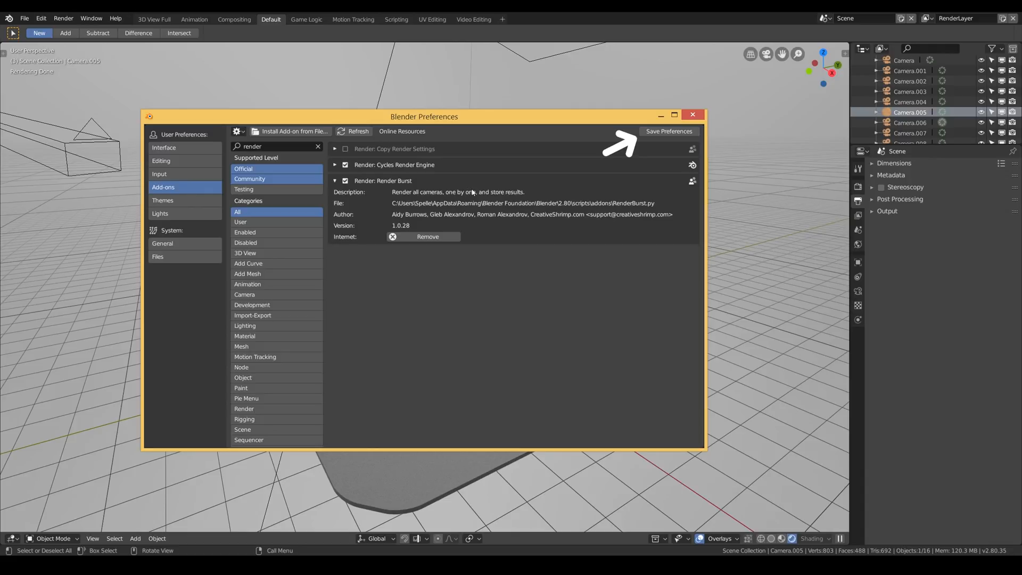
{"action": "left_click", "coordinate": [692, 115]}
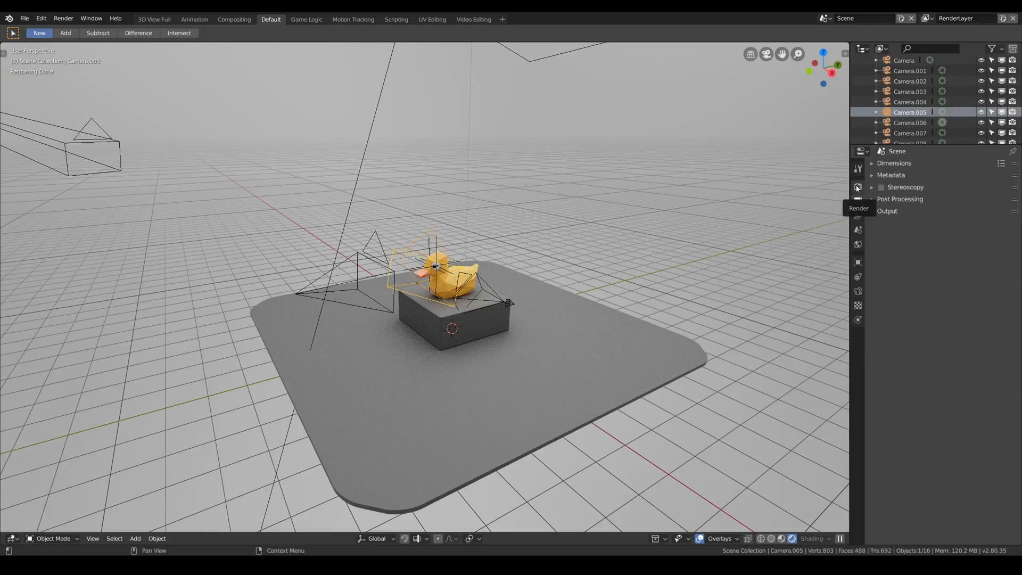
Step: Show the Render properties tab in the Properties editor
{"action": "left_click", "coordinate": [857, 187]}
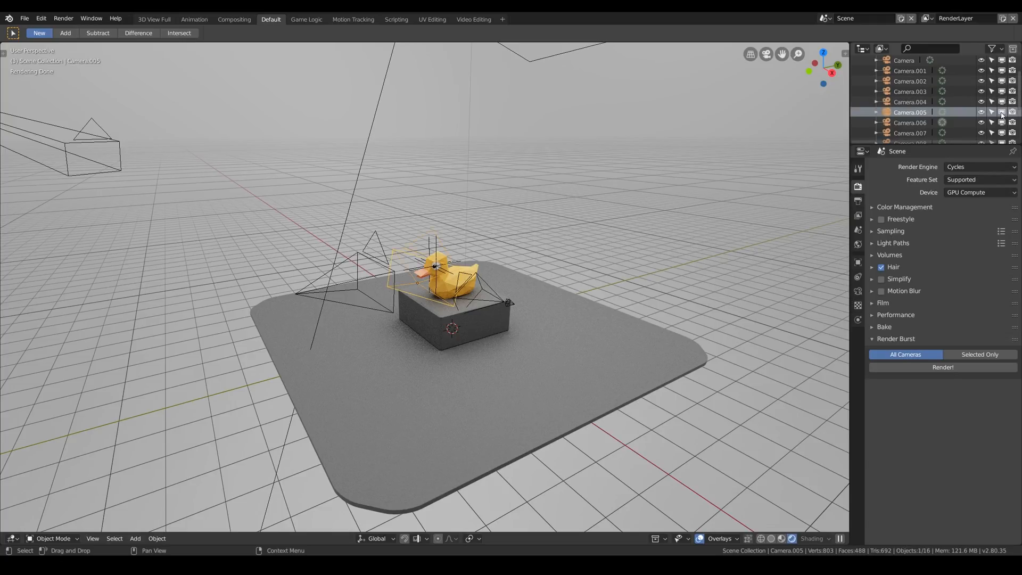
{"action": "mouse_move", "coordinate": [981, 112]}
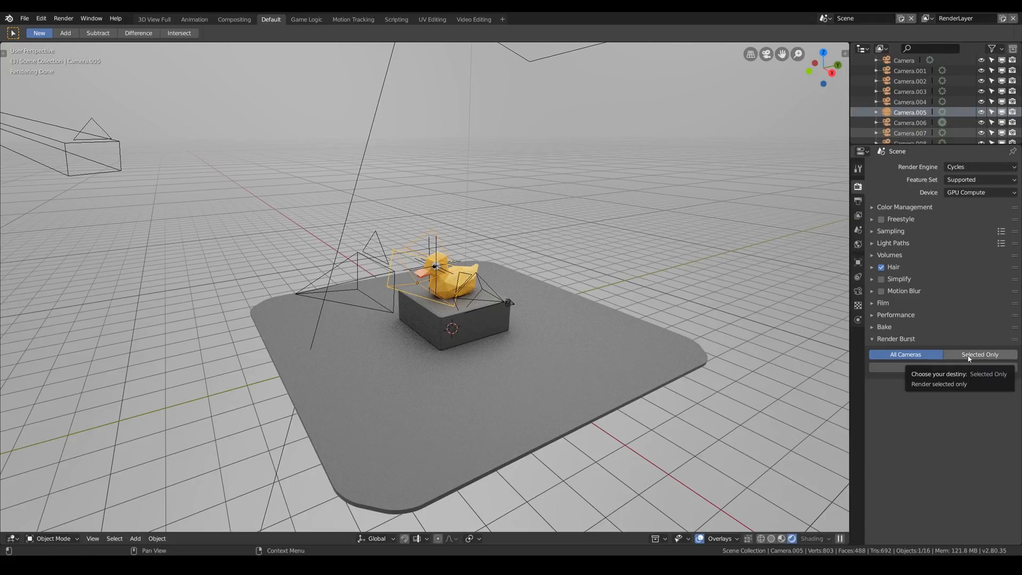
Step: Set Render Burst to Selected Only and zoom out to see the cameras
{"action": "left_click", "coordinate": [979, 354]}
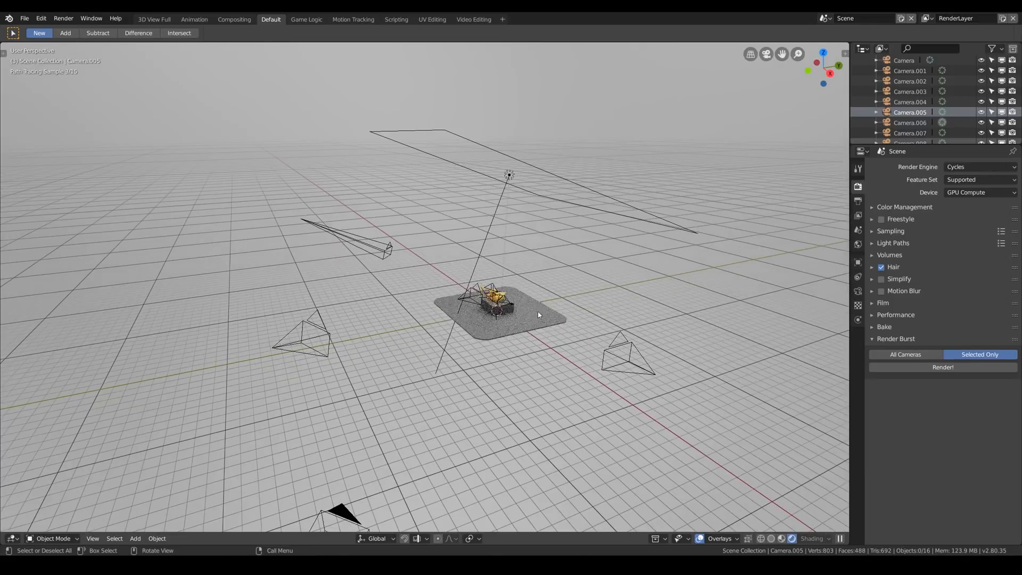
{"action": "left_click_drag", "start_coordinate": [539, 314], "coordinate": [452, 297]}
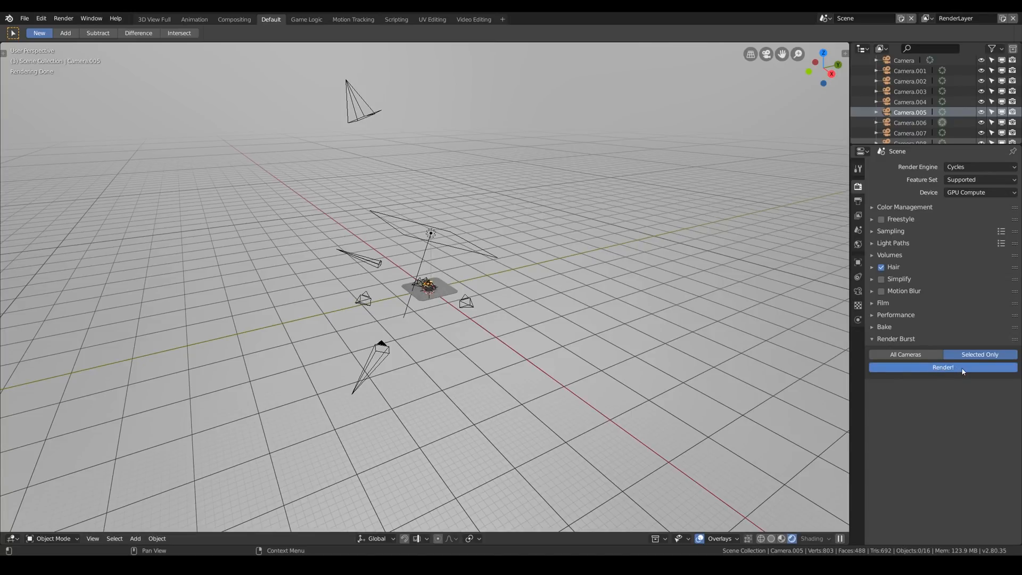
Step: Set the output path to a new renders_02 folder and run Render! on the cameras
{"action": "left_click", "coordinate": [941, 367]}
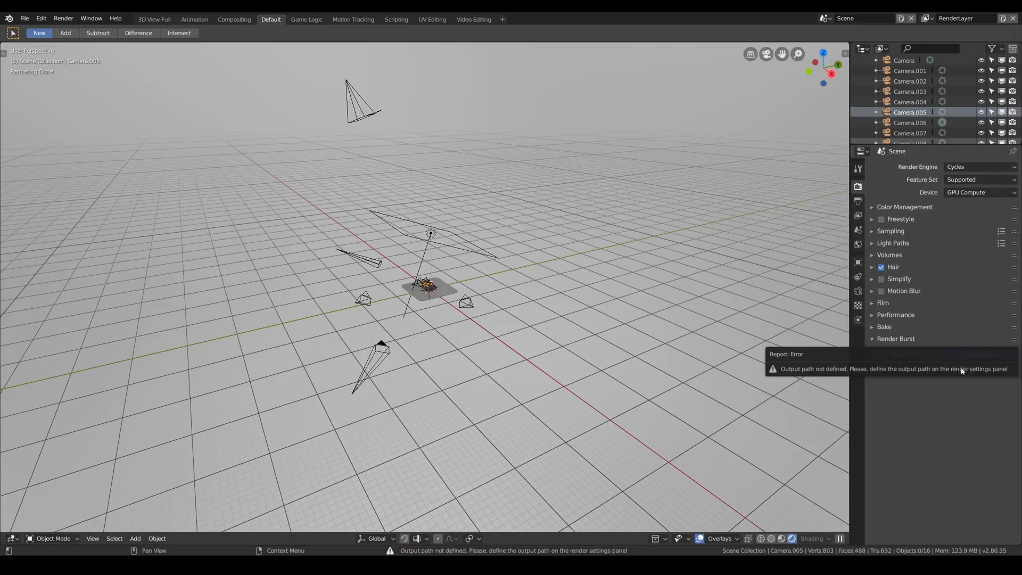
{"action": "left_click", "coordinate": [896, 339]}
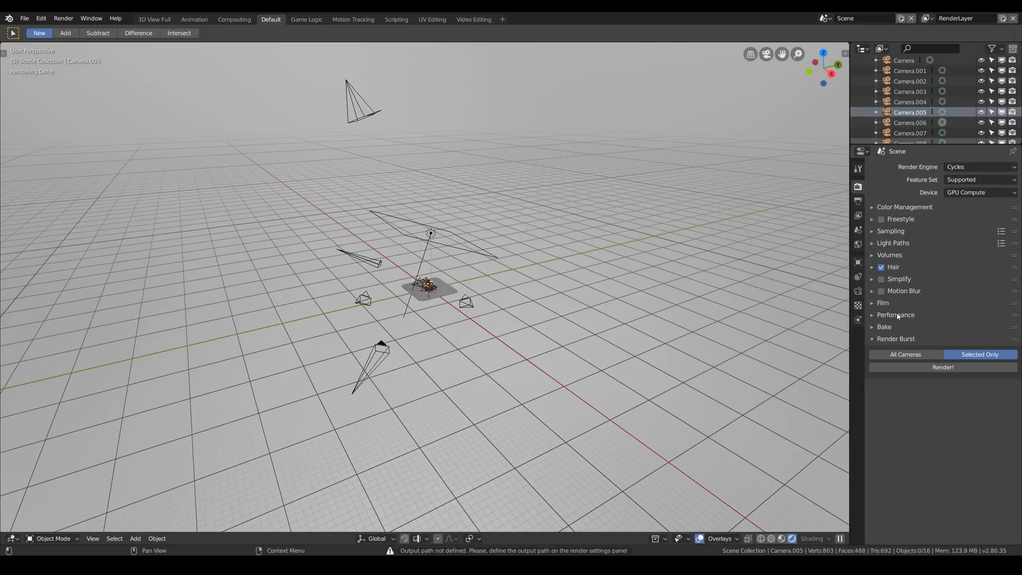
{"action": "left_click", "coordinate": [857, 200]}
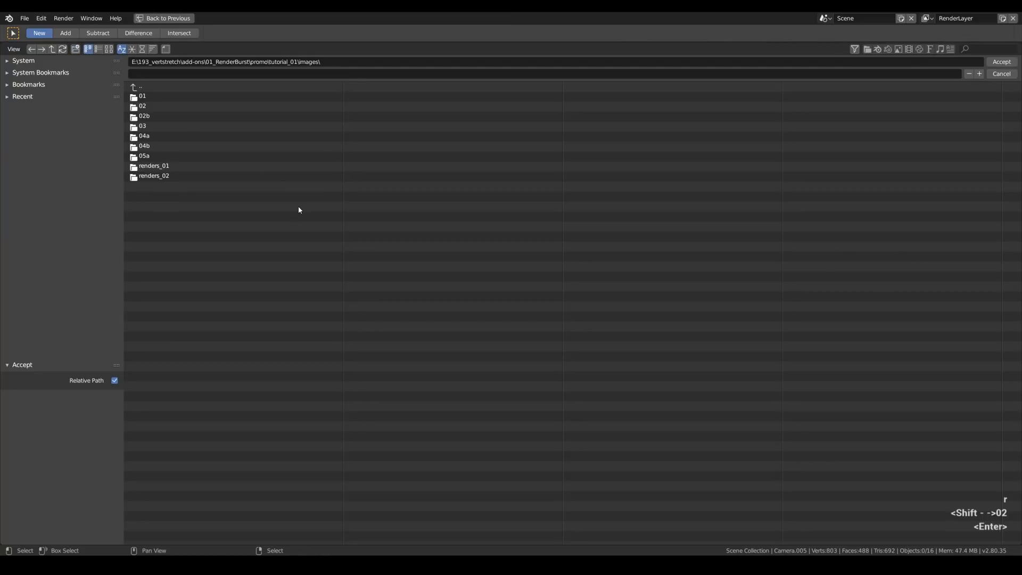
{"action": "double_click", "coordinate": [154, 175]}
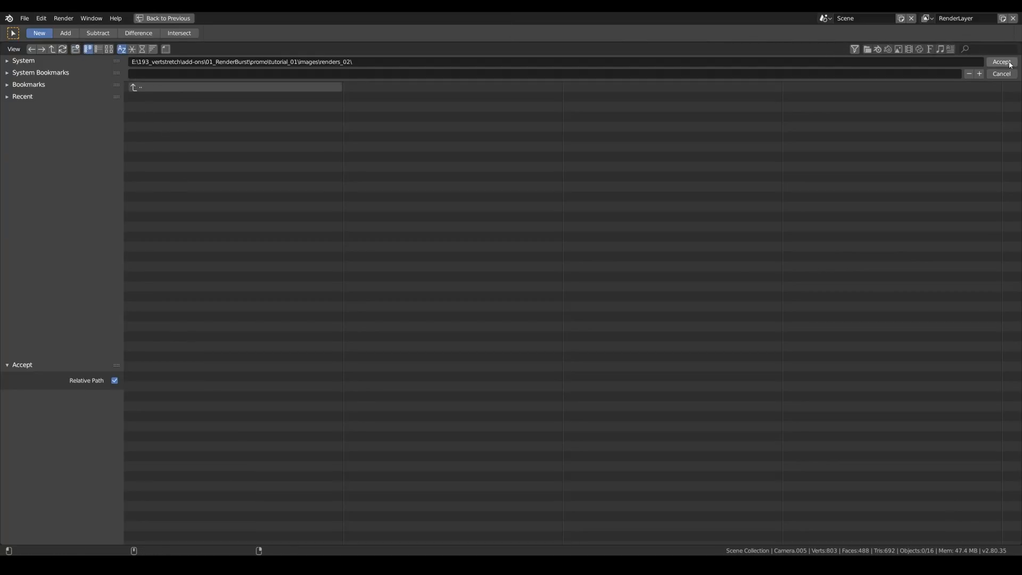
{"action": "left_click", "coordinate": [1001, 61]}
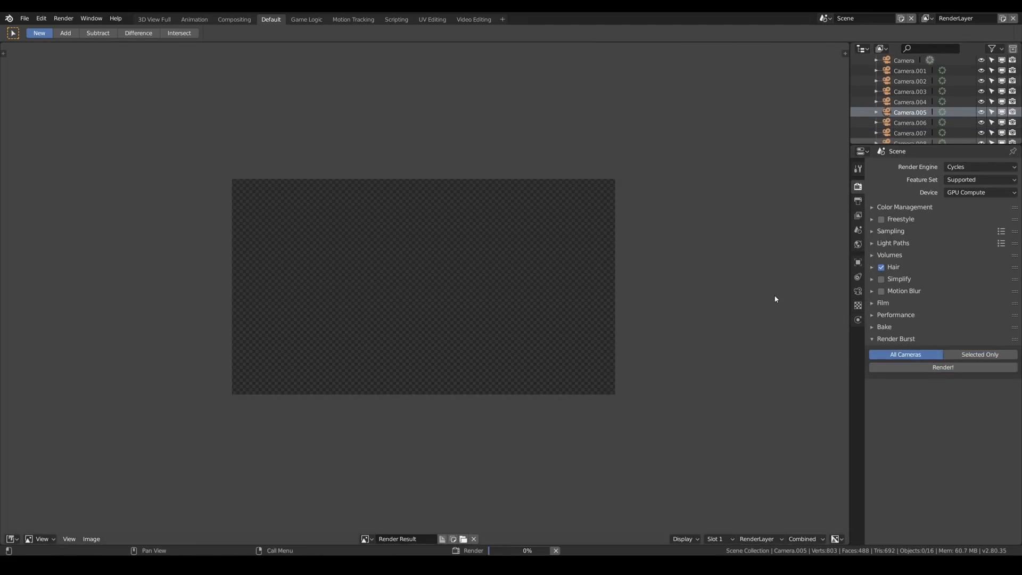
{"action": "left_click", "coordinate": [943, 367]}
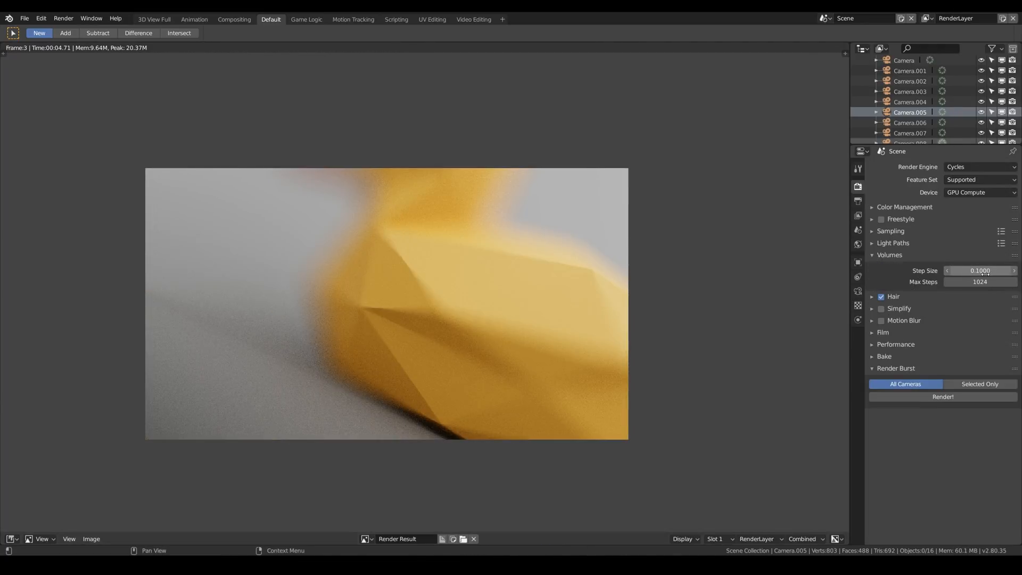
{"action": "left_click", "coordinate": [943, 396]}
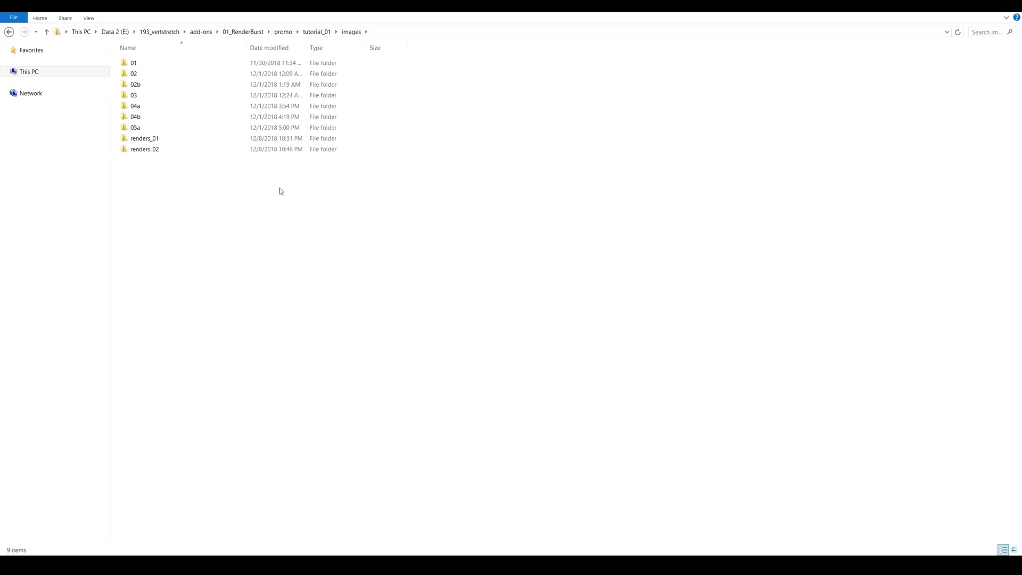
Step: Open renders_02 and view the Camera.001.png render
{"action": "left_click", "coordinate": [145, 148]}
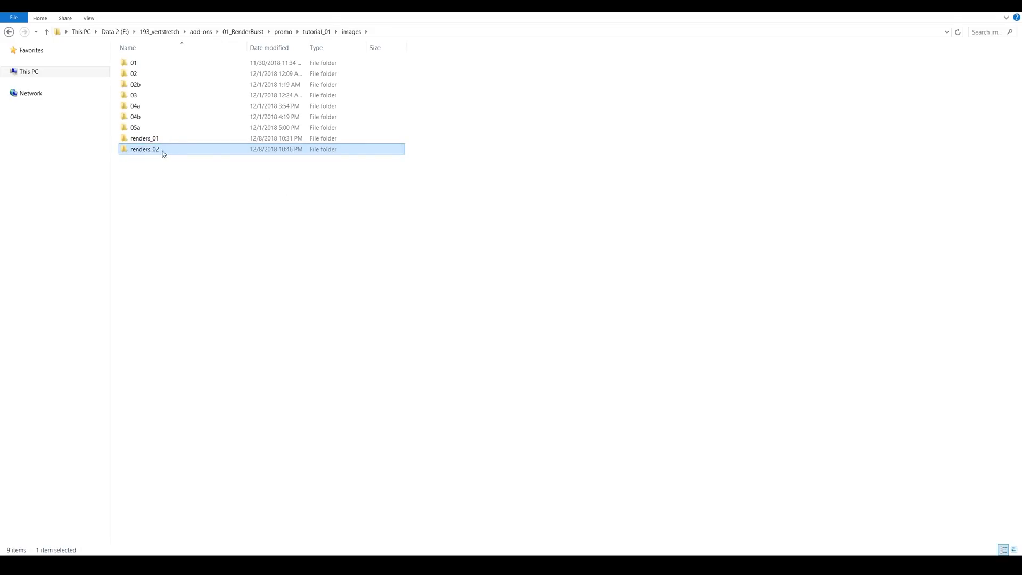
{"action": "double_click", "coordinate": [145, 148]}
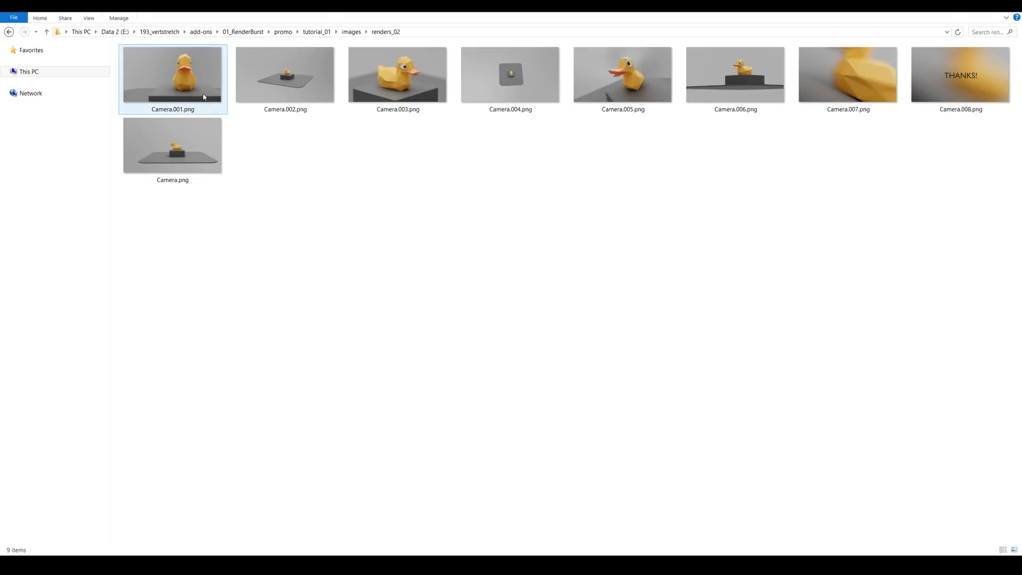
{"action": "double_click", "coordinate": [285, 75]}
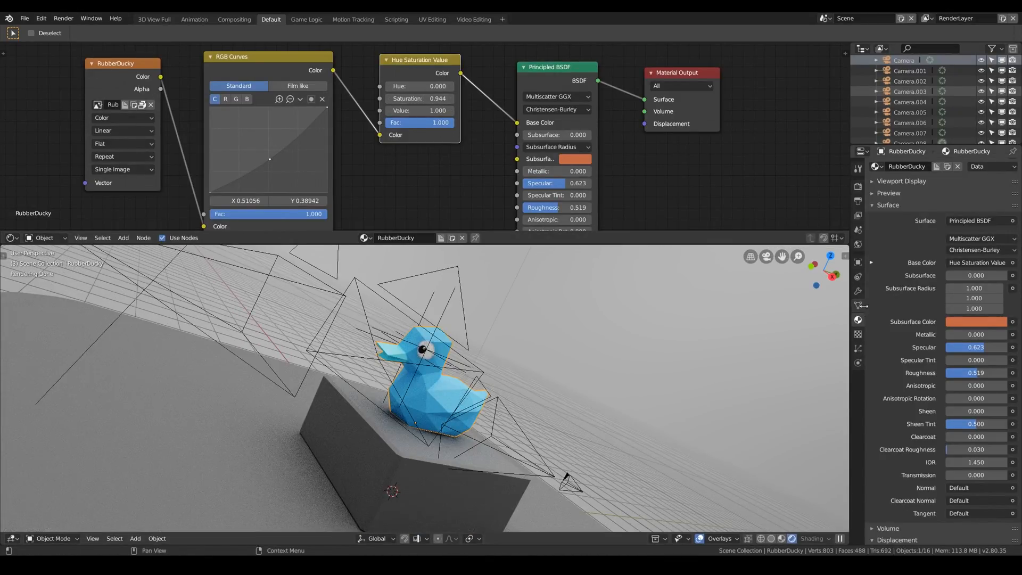
Step: Render all cameras with Render! in Render properties for the new duck variation
{"action": "left_click", "coordinate": [888, 167]}
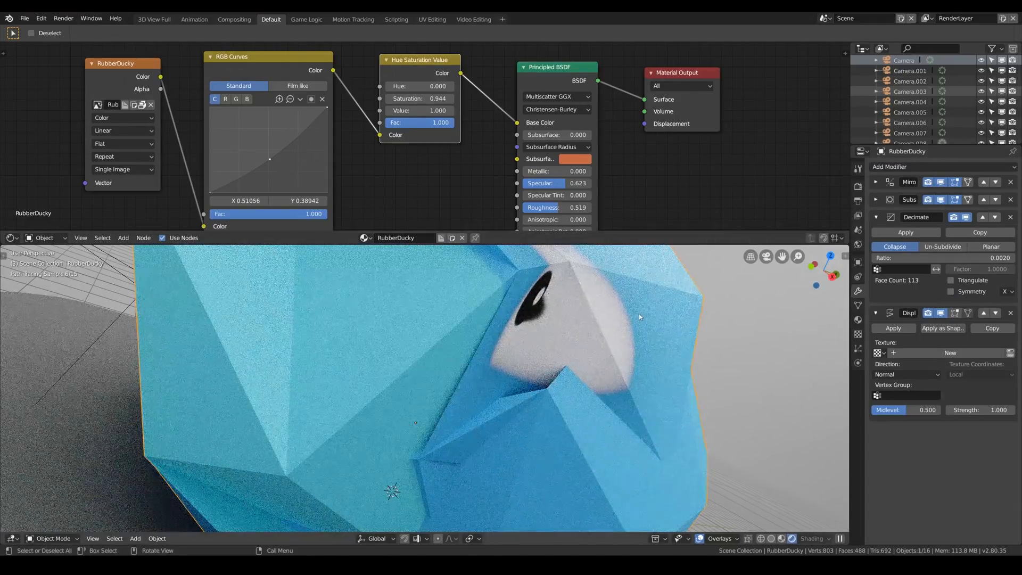
{"action": "left_click", "coordinate": [857, 187]}
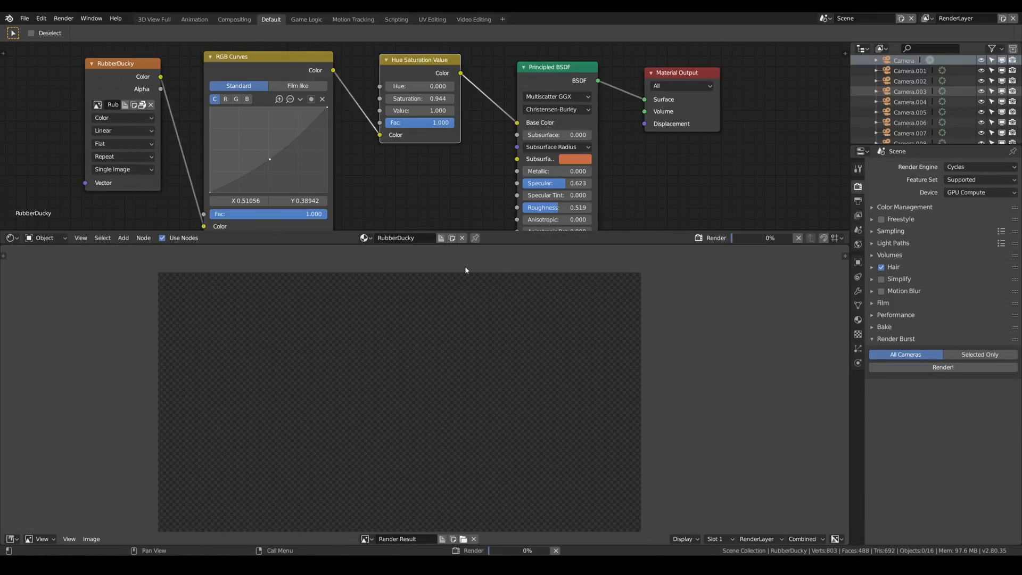
{"action": "left_click", "coordinate": [943, 367]}
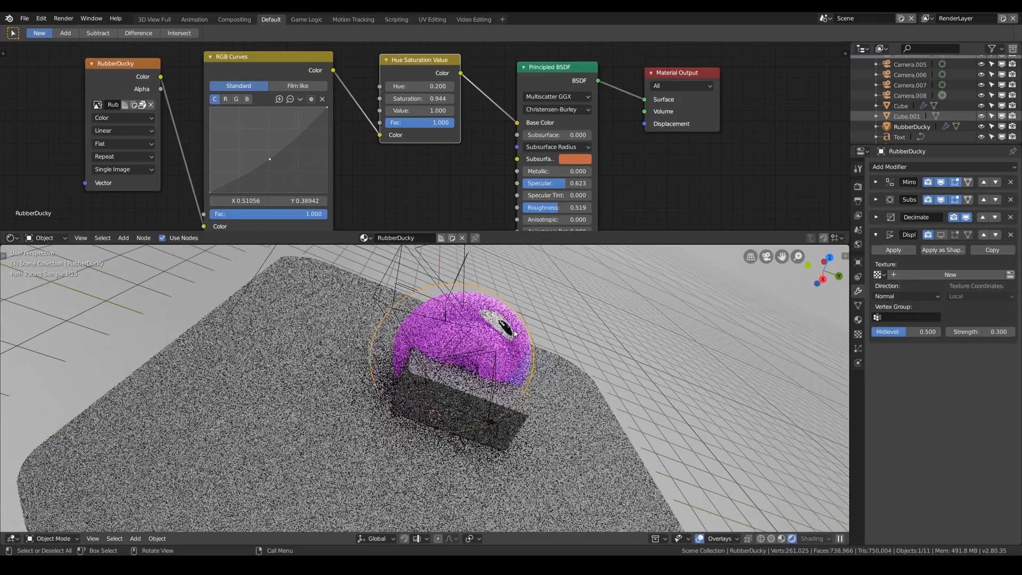
{"action": "left_click", "coordinate": [146, 19]}
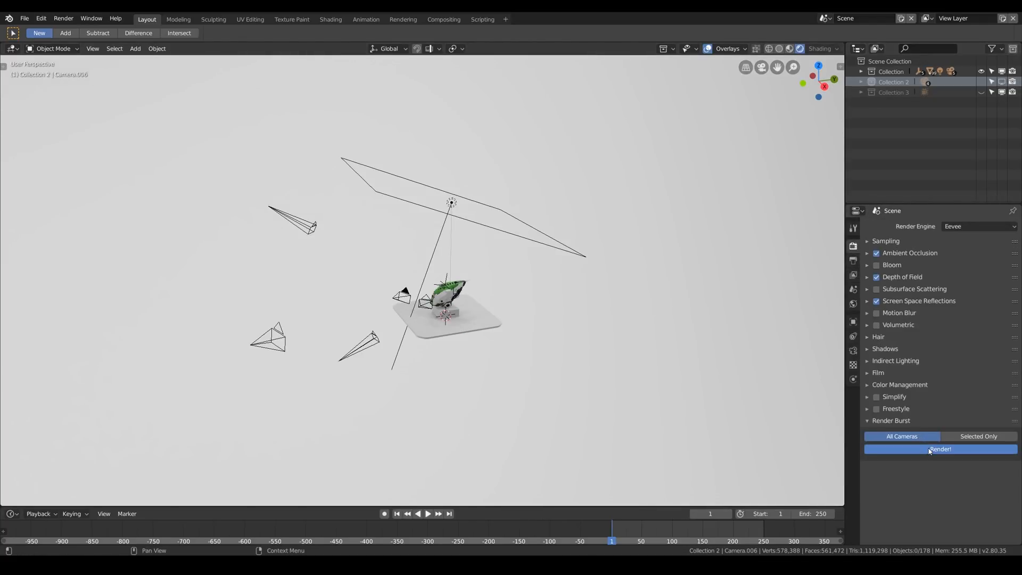
Step: Render all cameras of the green helmet scene with Render Burst to JPEG
{"action": "left_click", "coordinate": [939, 448]}
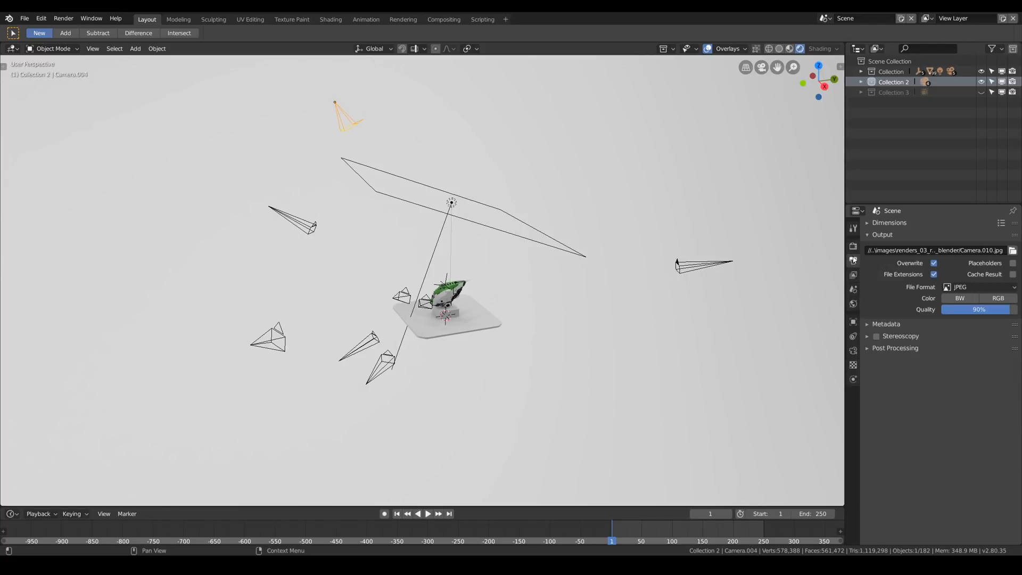
{"action": "left_click", "coordinate": [886, 324]}
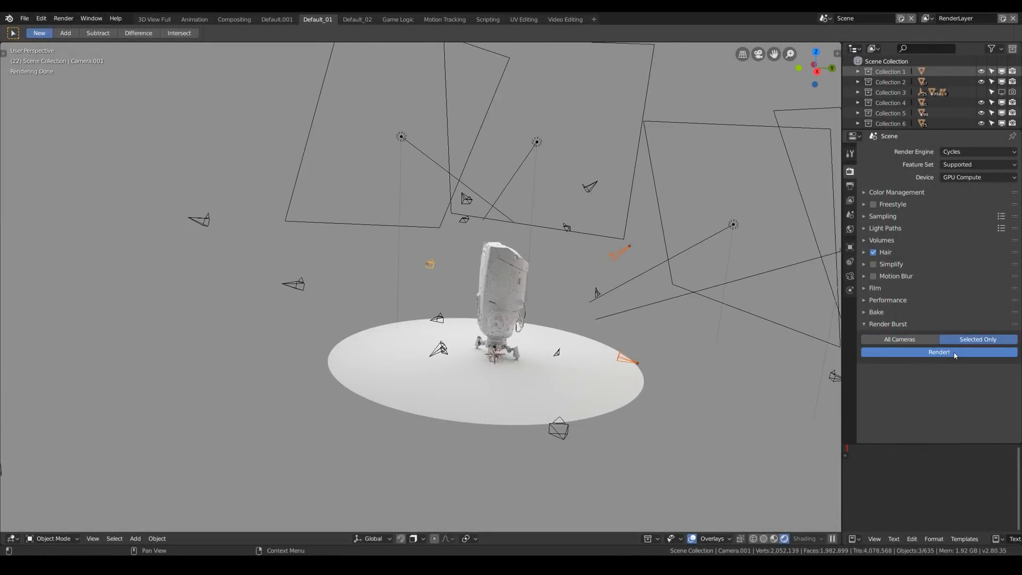
Step: Render Burst only the selected cameras around the robot model
{"action": "left_click", "coordinate": [938, 352]}
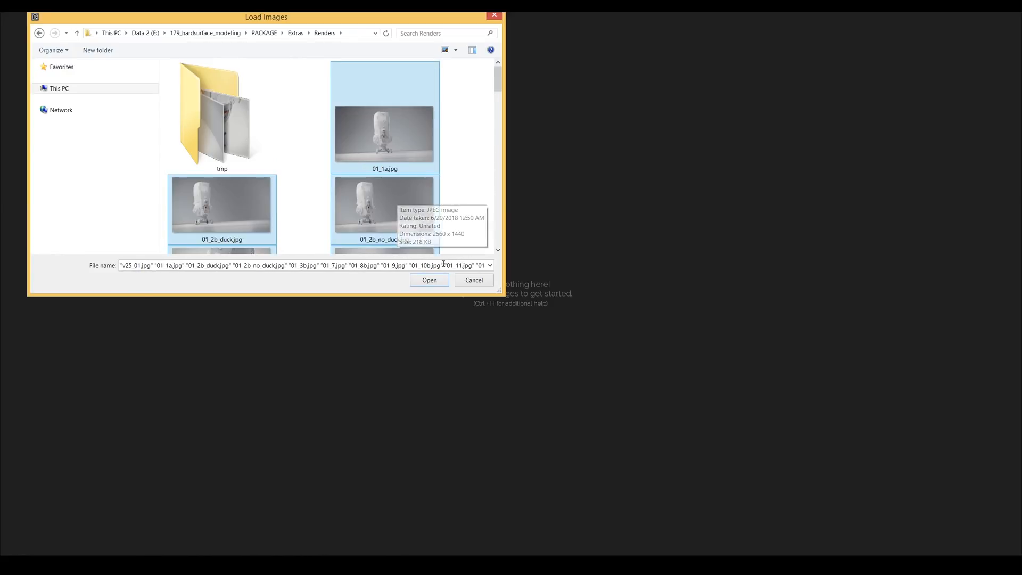
Step: Open the selected render JPGs onto the PureRef board
{"action": "left_click", "coordinate": [429, 280]}
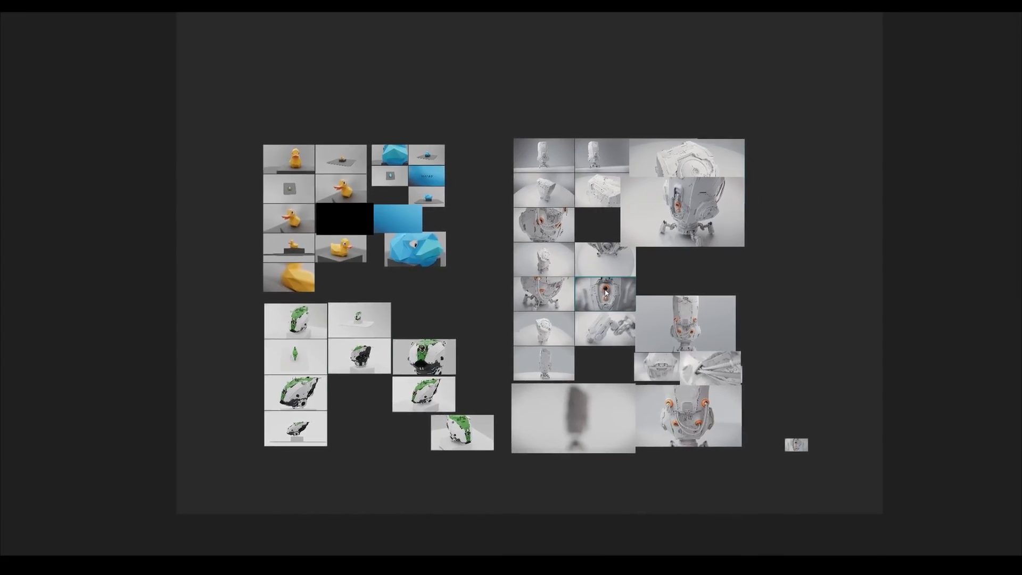
Step: Type a label starting with 'the' into the PureRef text note
{"action": "type", "text": "the"}
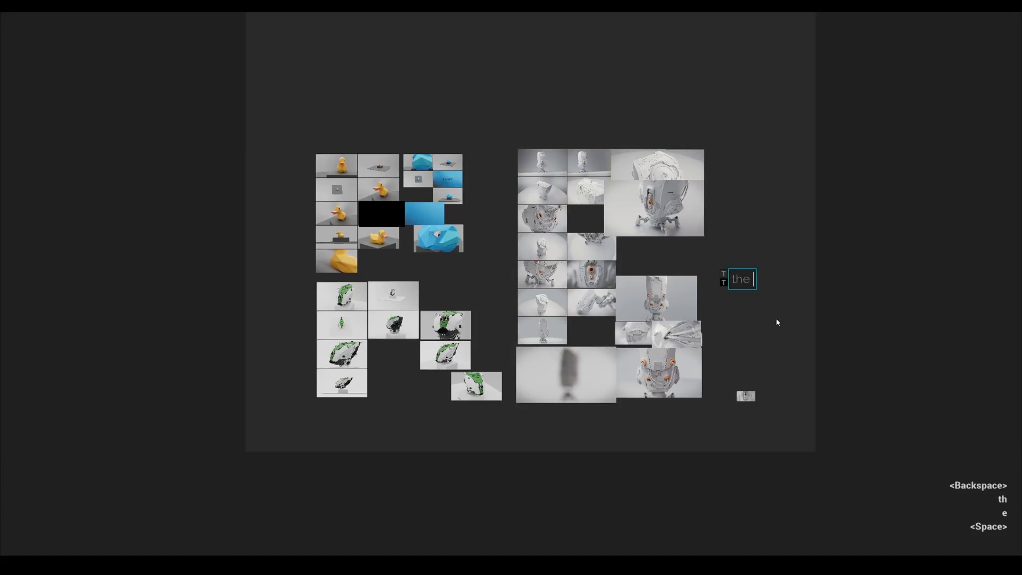
{"action": "key", "text": "ctrl+v"}
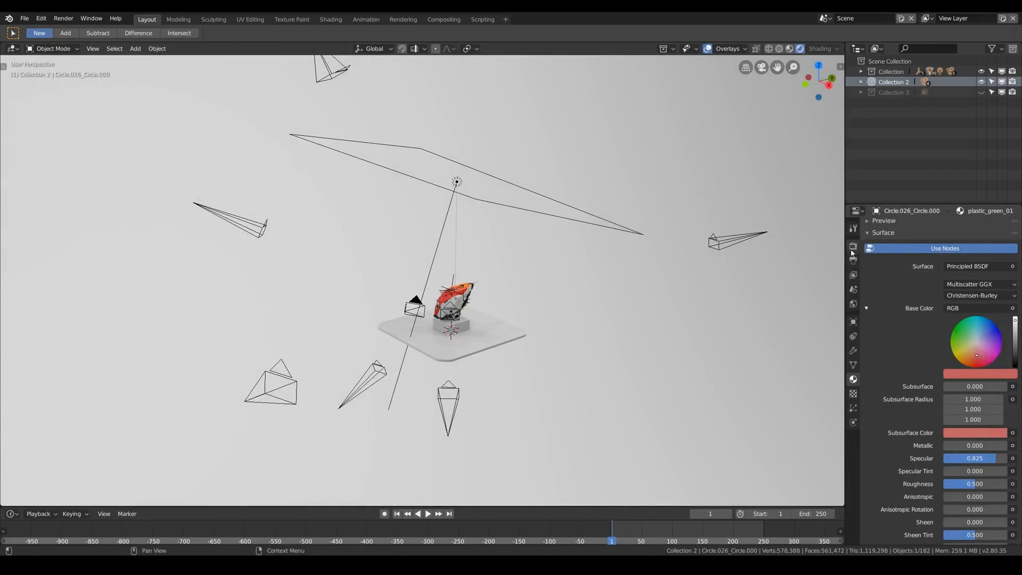
Step: Render the red-coloured helmet with F12
{"action": "key", "text": "F12"}
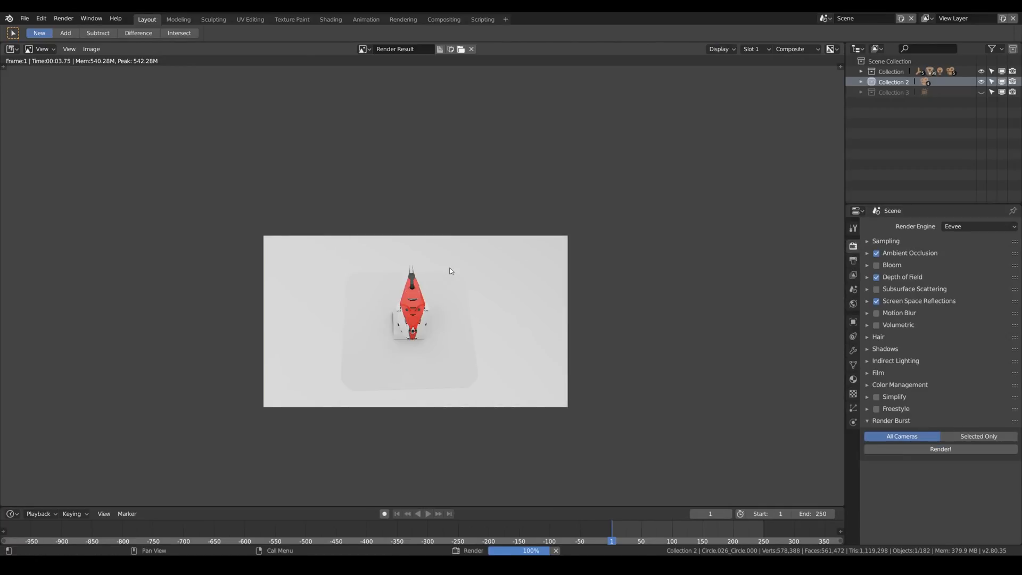
{"action": "left_click", "coordinate": [940, 448]}
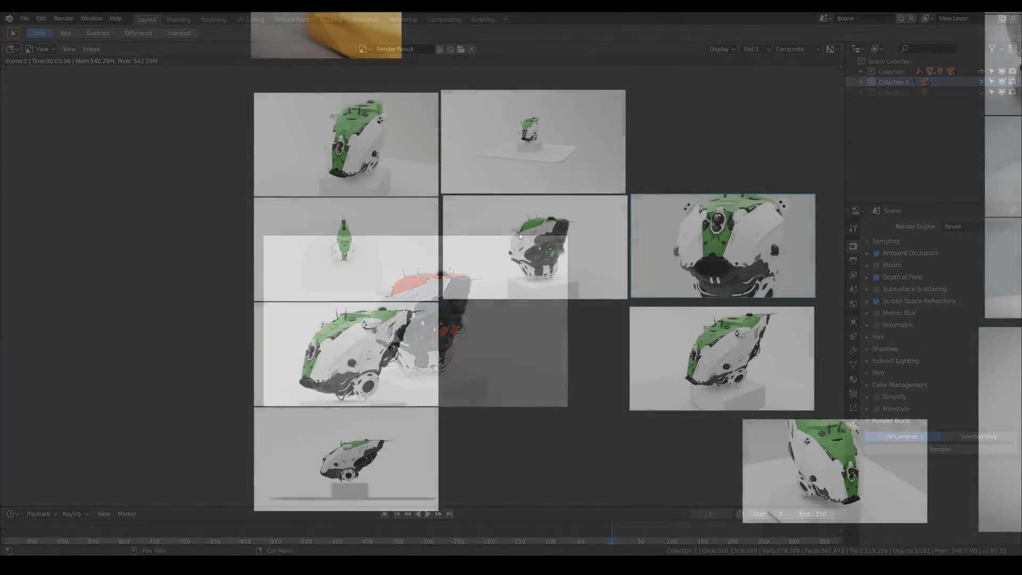